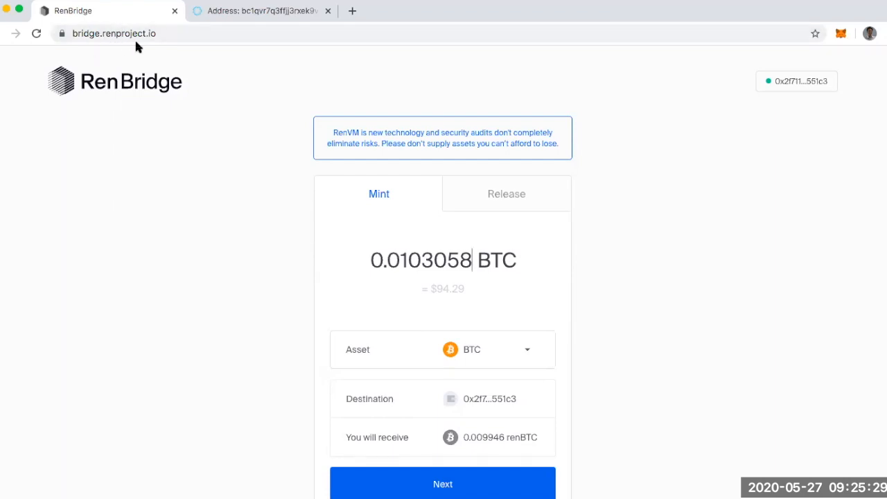
mouse_move(862, 109)
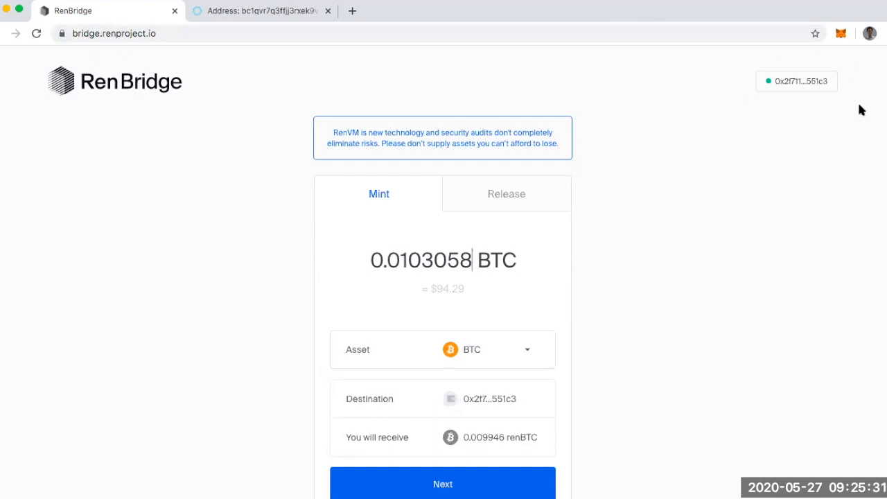
mouse_move(789, 122)
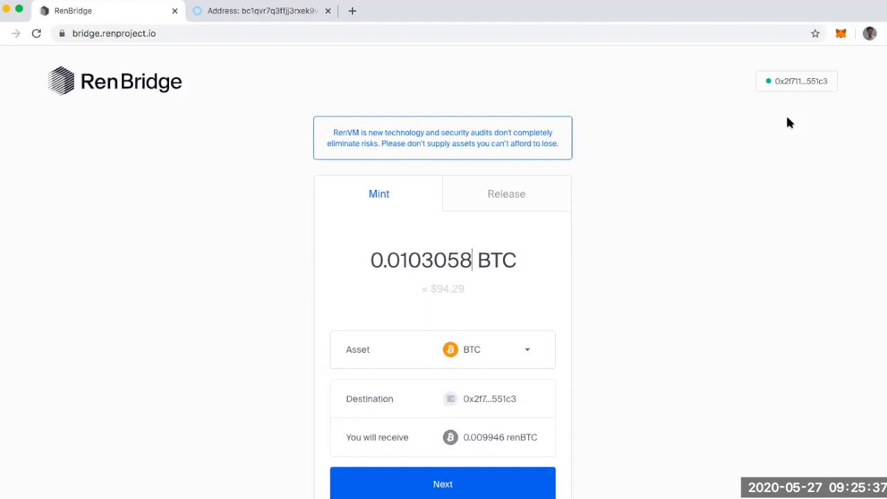
mouse_move(607, 306)
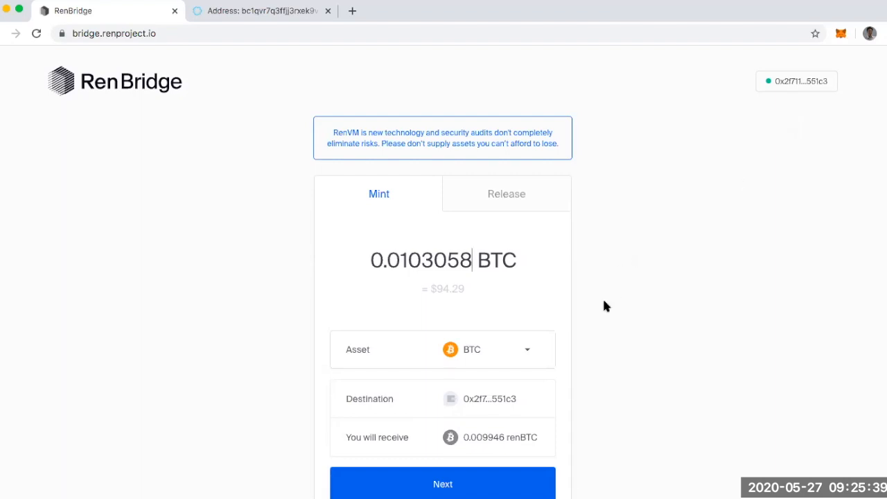
- Keep BTC as the mint asset and proceed to the review showing 0.009946 renBTC received
scroll("down", 3)
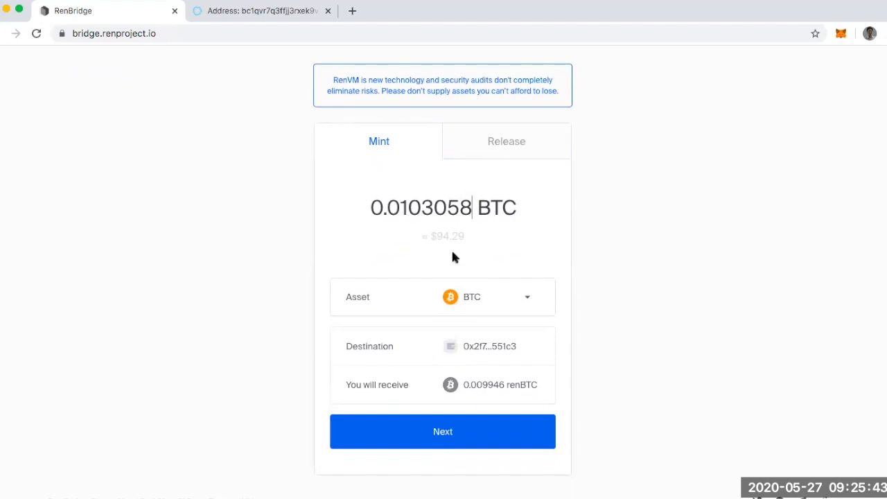
left_click(524, 297)
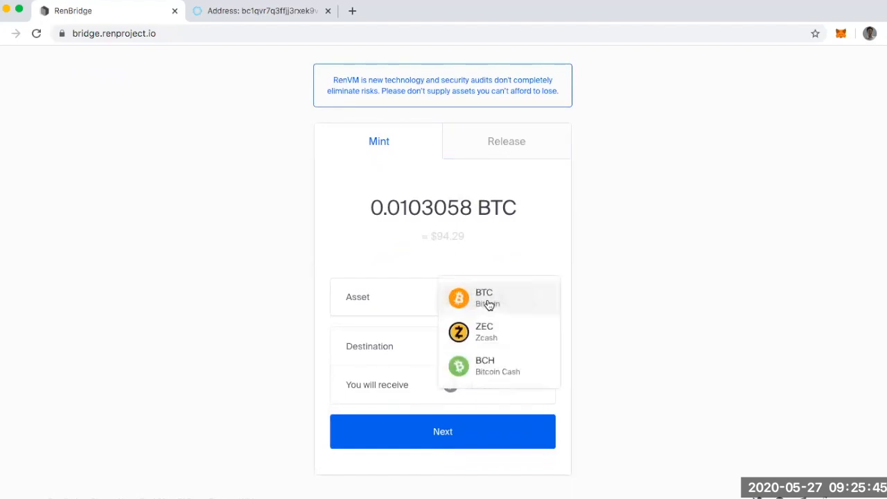
mouse_move(498, 371)
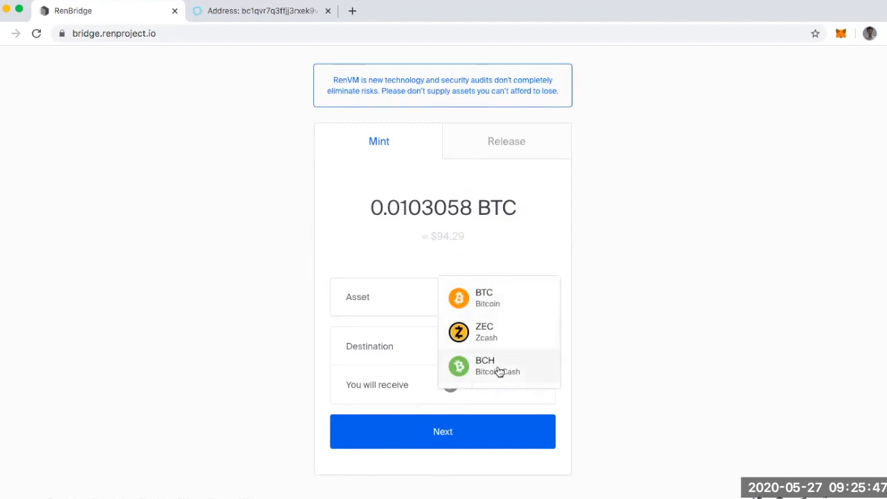
mouse_move(596, 328)
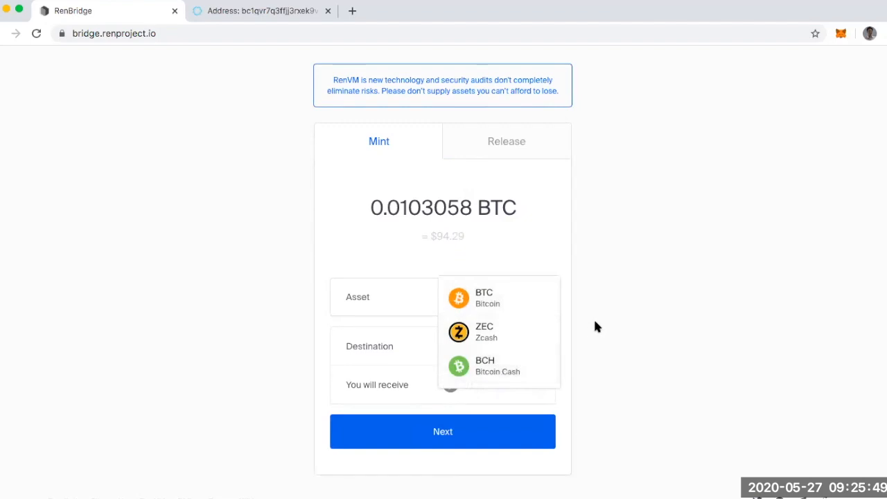
mouse_move(510, 331)
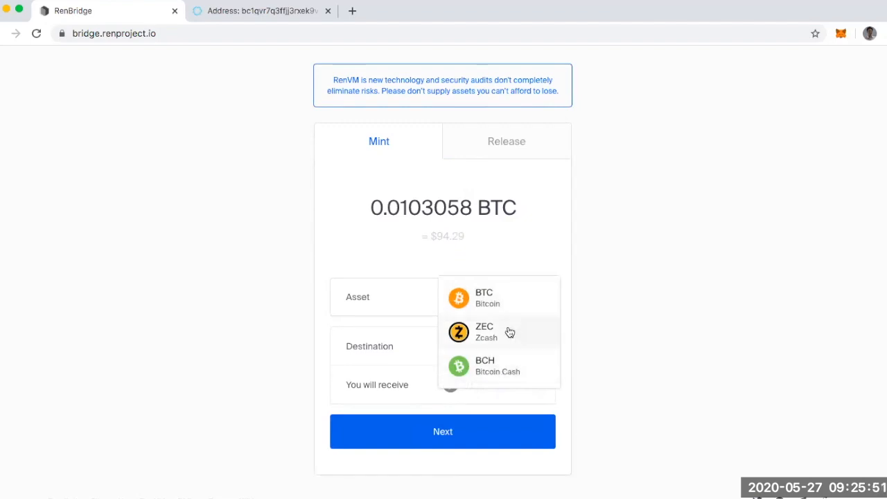
mouse_move(489, 371)
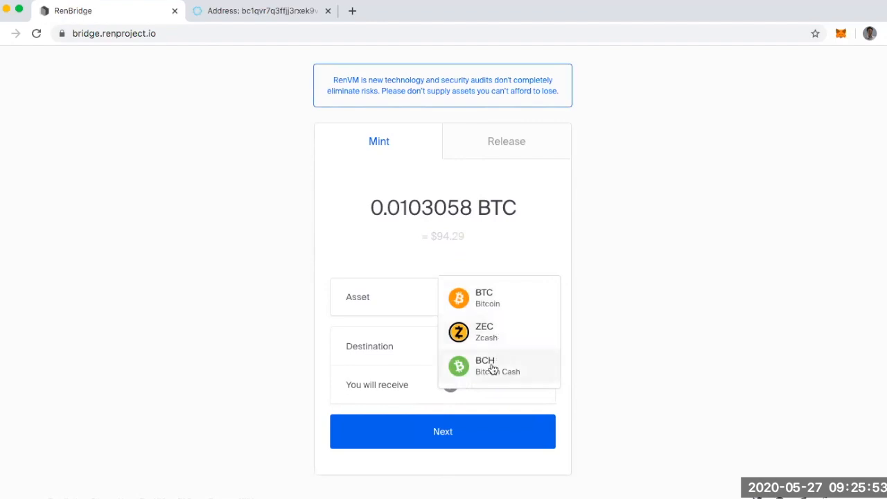
left_click(481, 293)
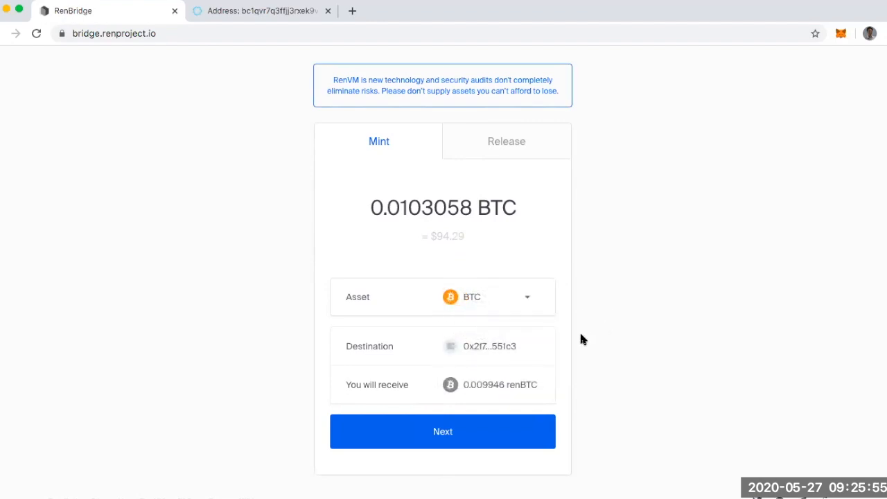
mouse_move(465, 366)
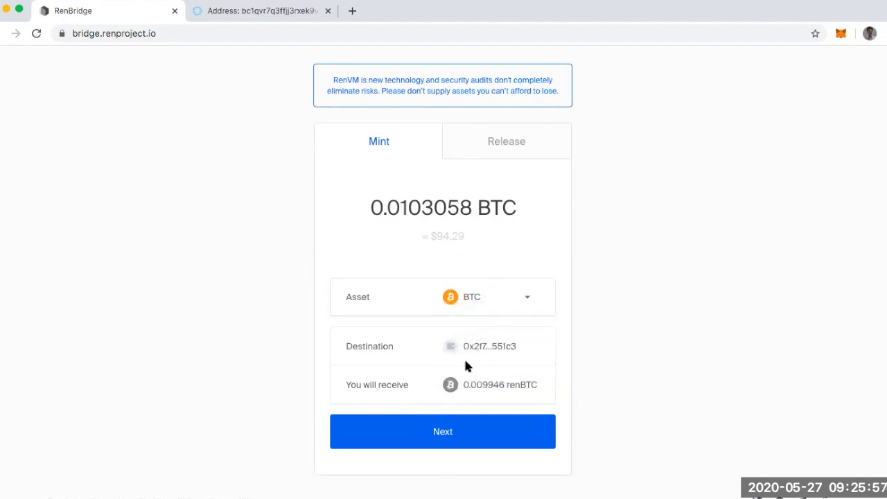
mouse_move(474, 369)
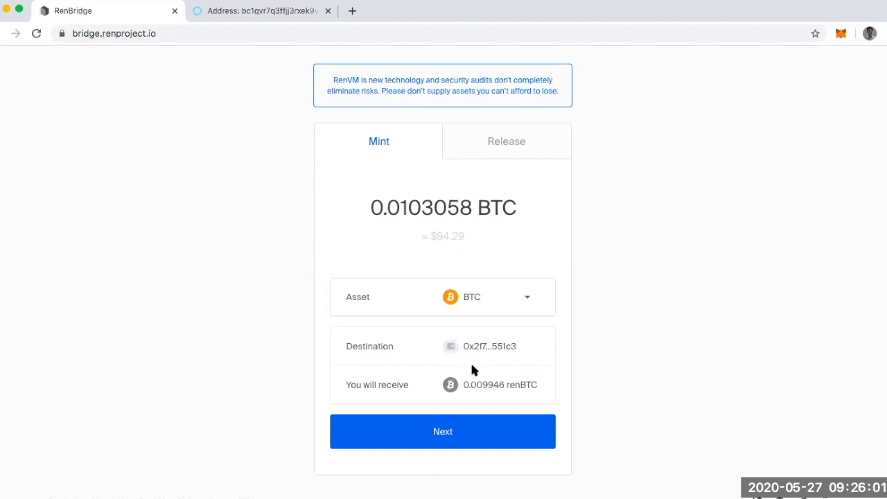
mouse_move(482, 363)
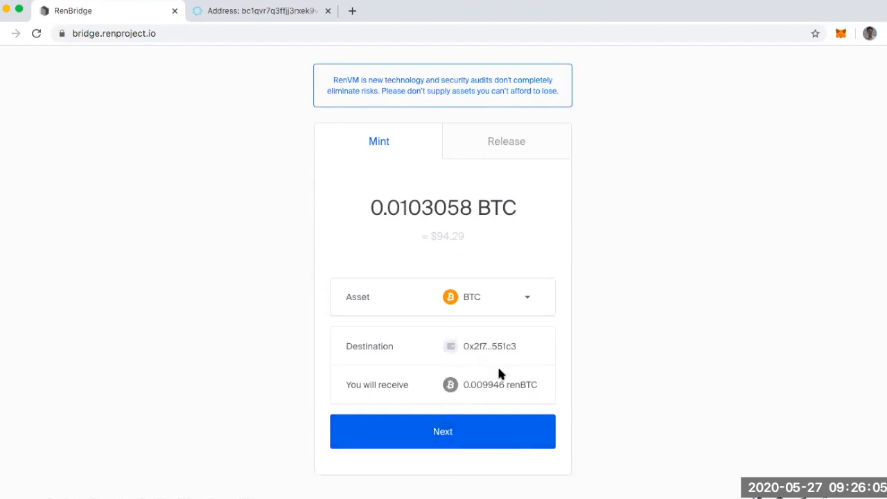
mouse_move(449, 380)
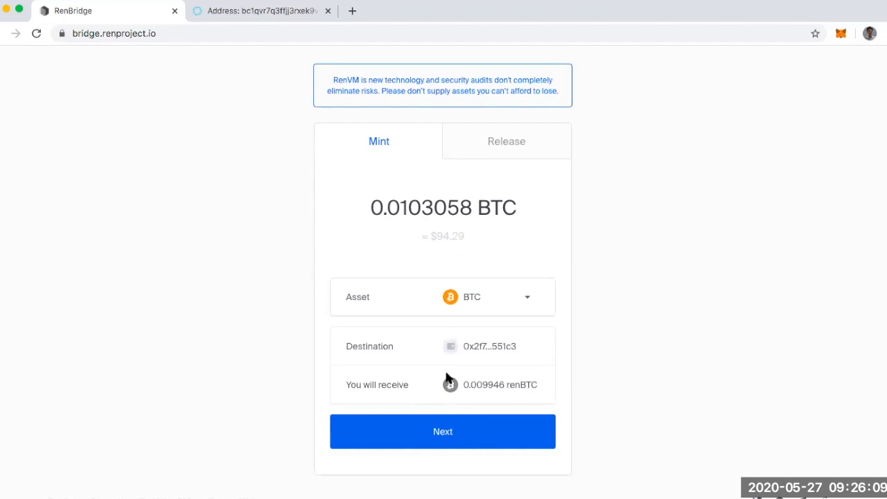
left_click(444, 431)
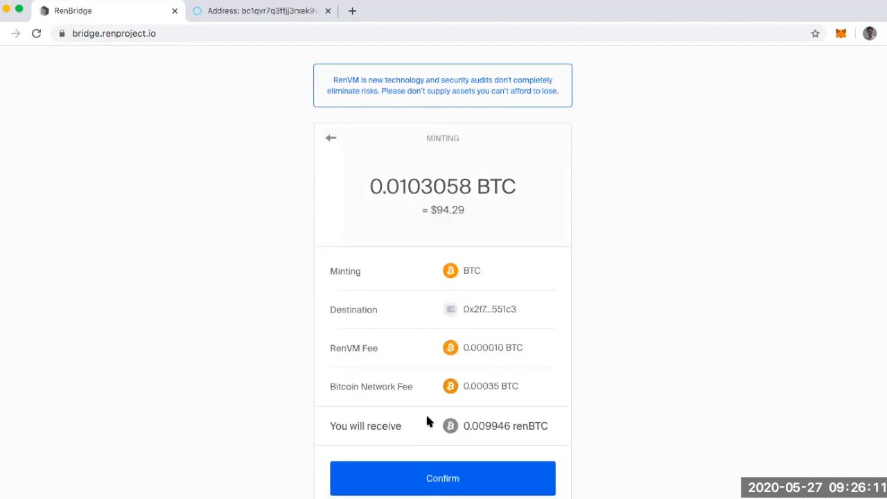
mouse_move(456, 331)
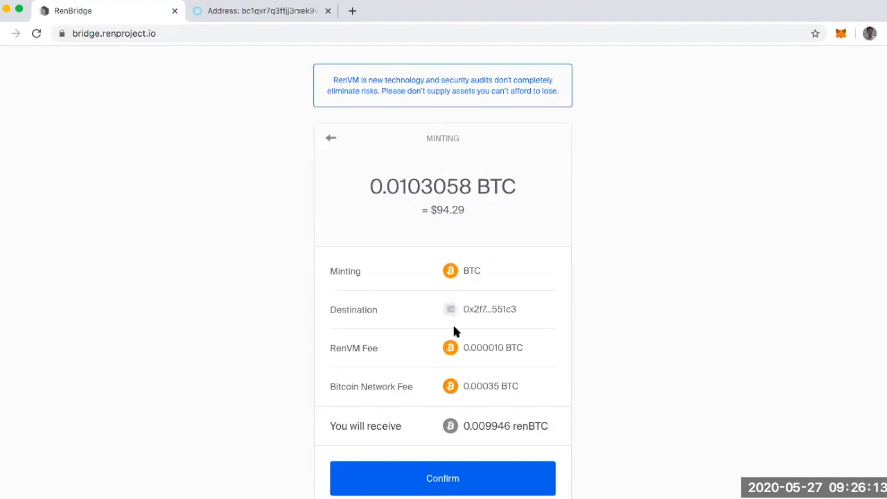
mouse_move(452, 352)
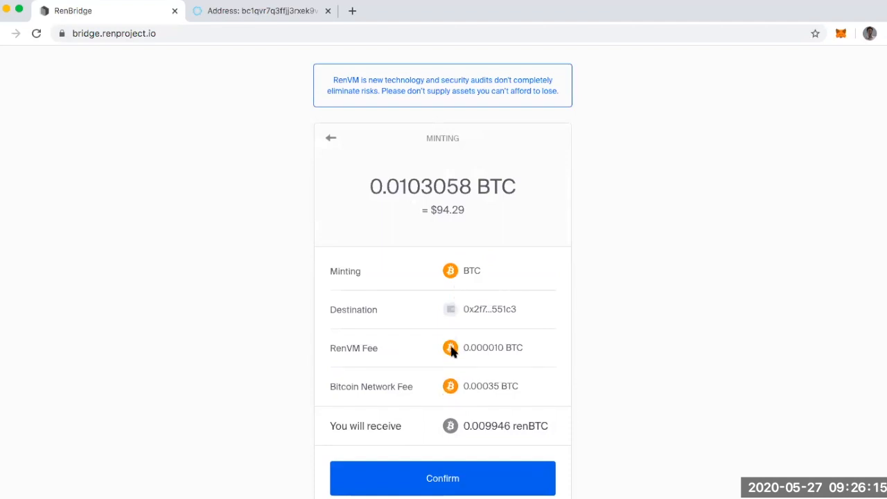
mouse_move(455, 354)
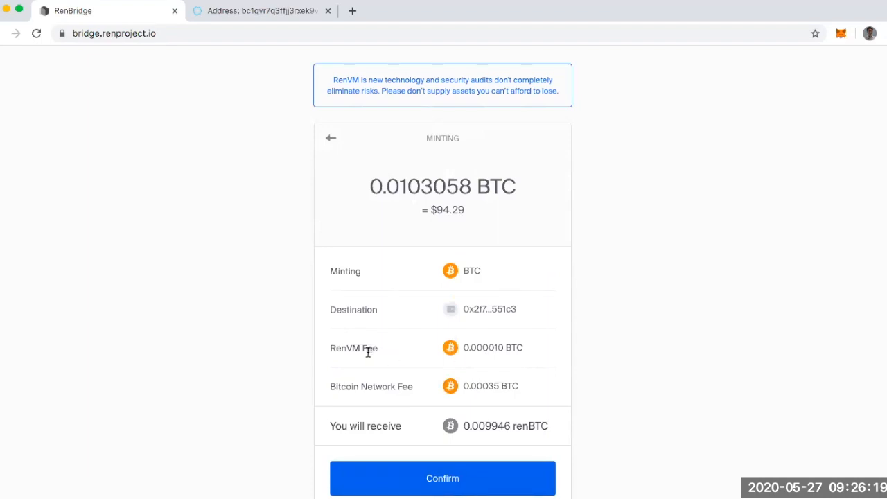
mouse_move(388, 391)
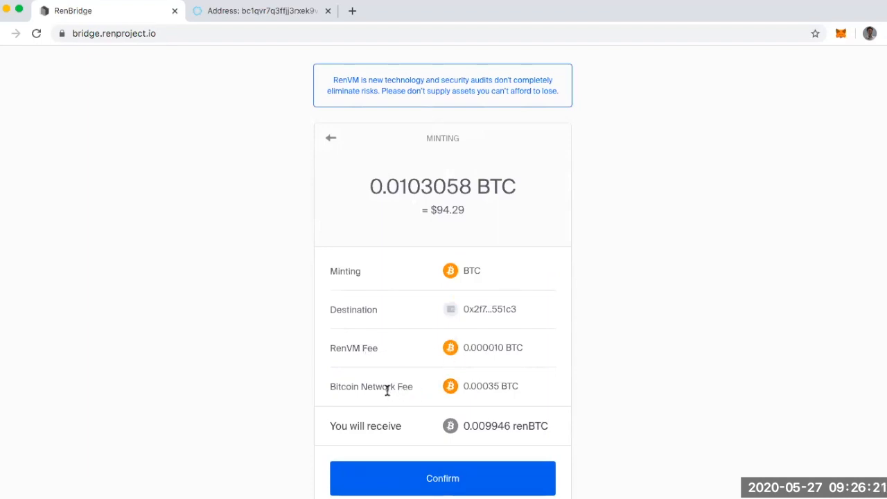
mouse_move(498, 395)
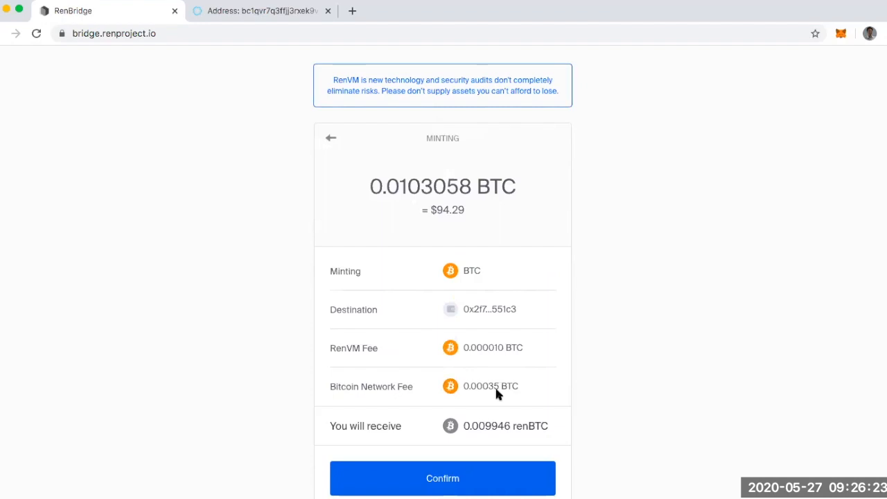
mouse_move(491, 400)
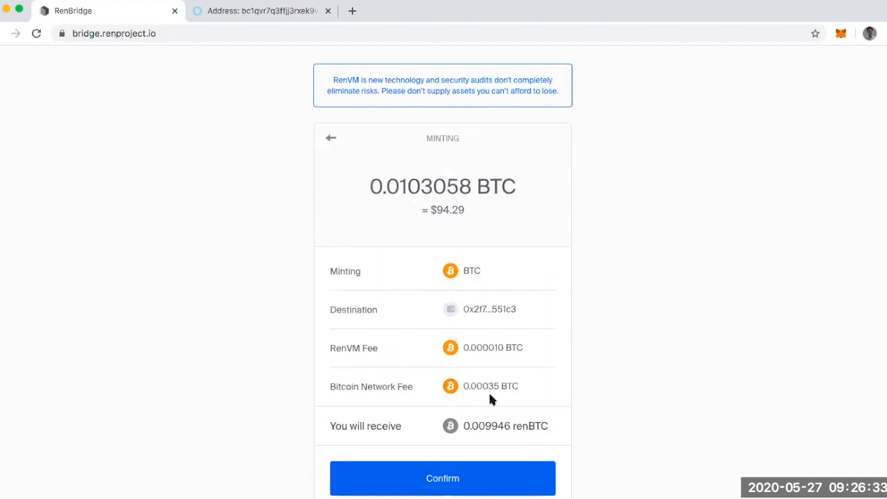
mouse_move(427, 199)
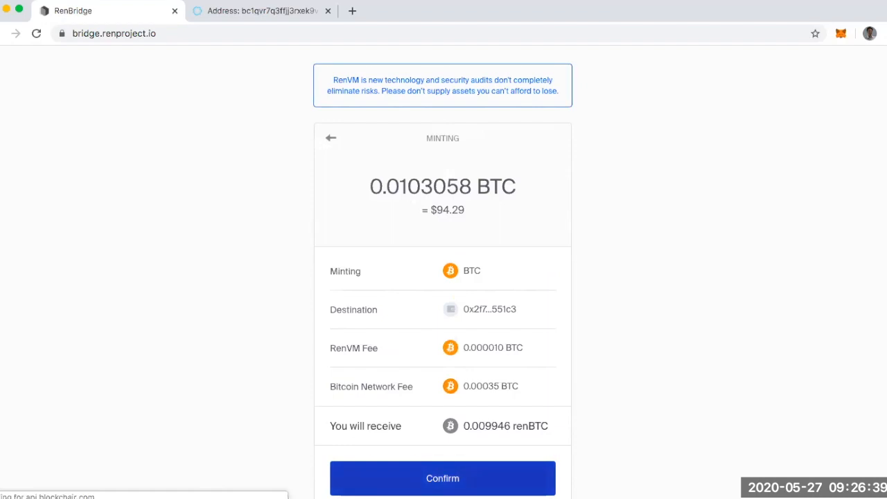
left_click(442, 478)
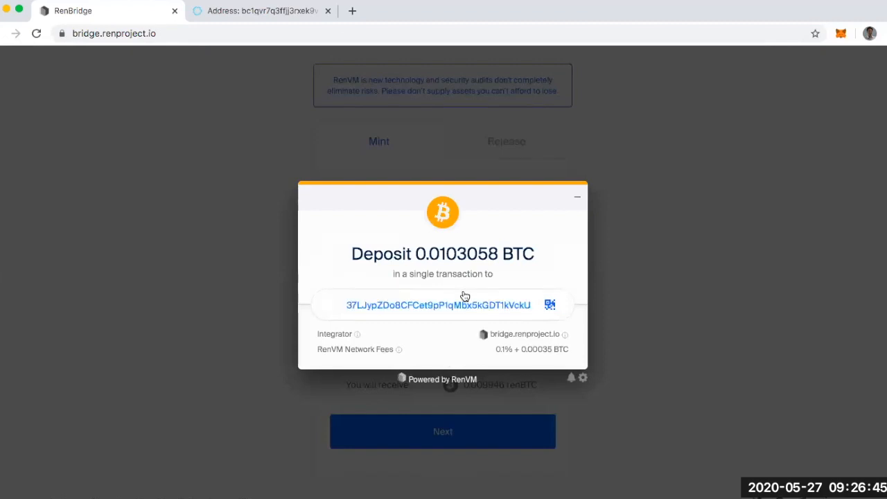
mouse_move(453, 313)
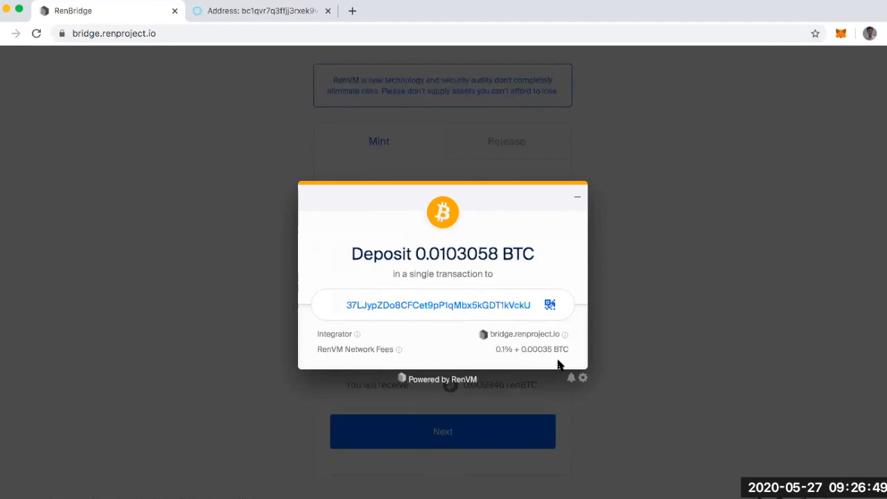
mouse_move(584, 377)
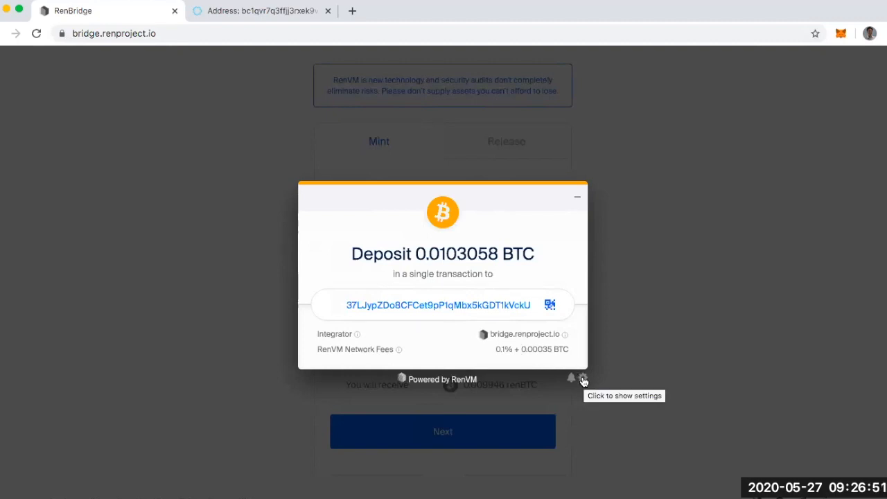
left_click(583, 378)
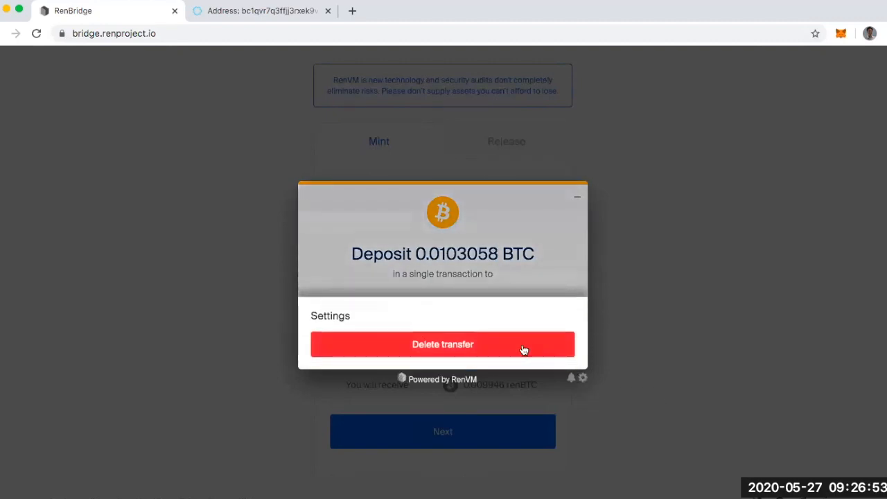
mouse_move(510, 278)
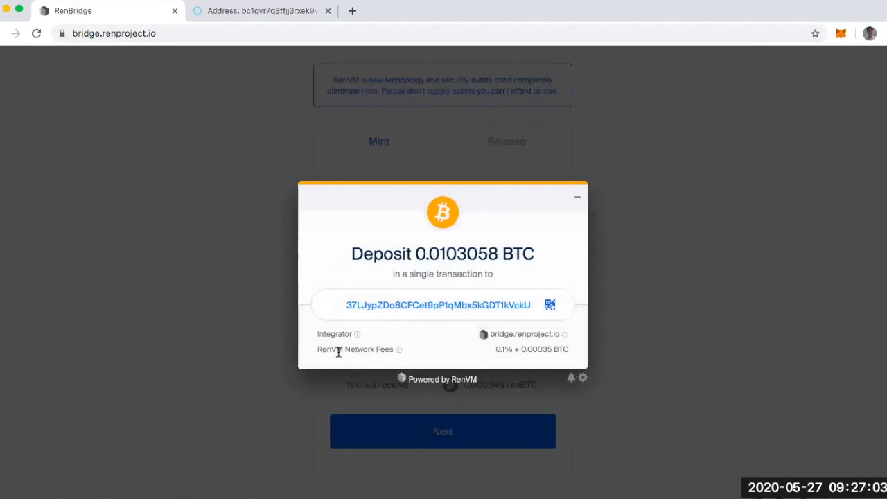
mouse_move(491, 358)
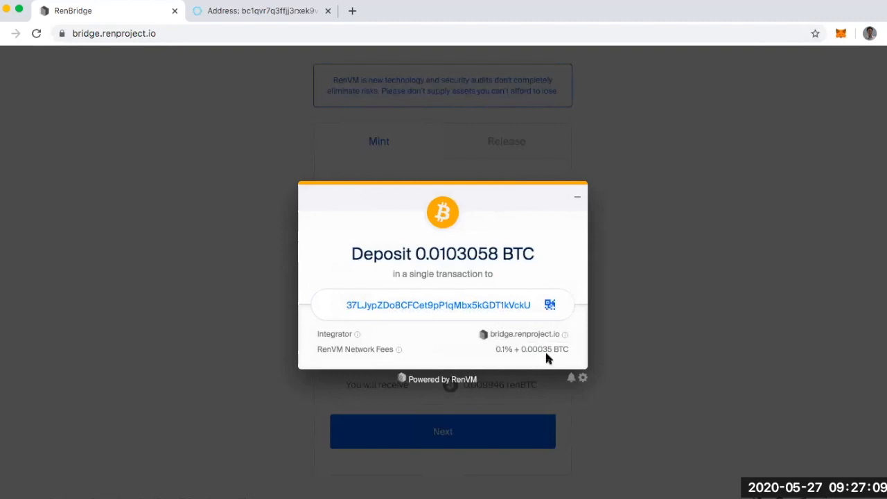
mouse_move(565, 358)
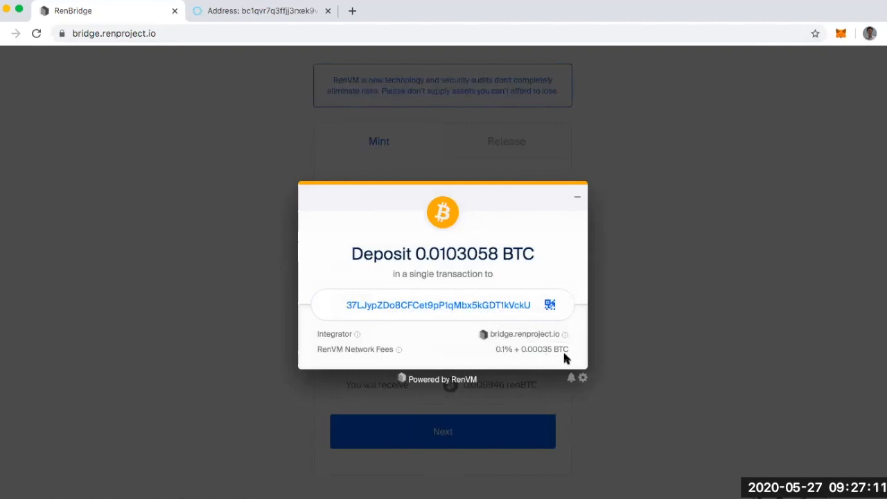
mouse_move(496, 316)
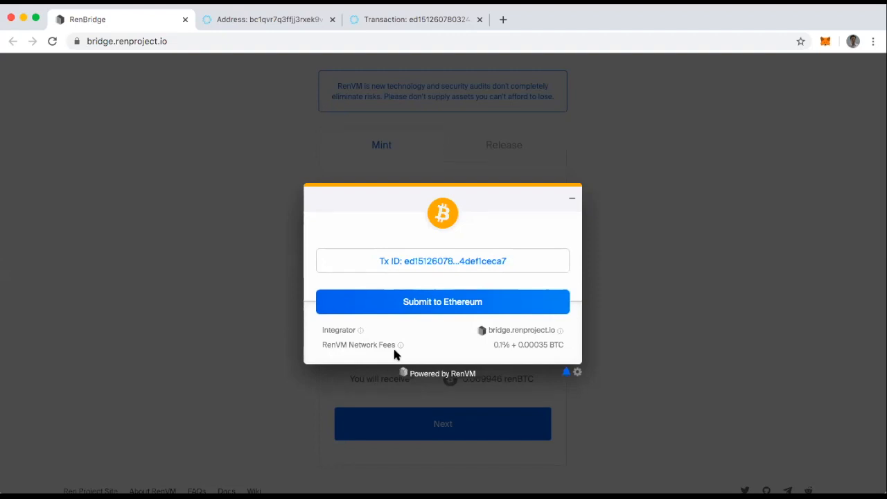
mouse_move(424, 302)
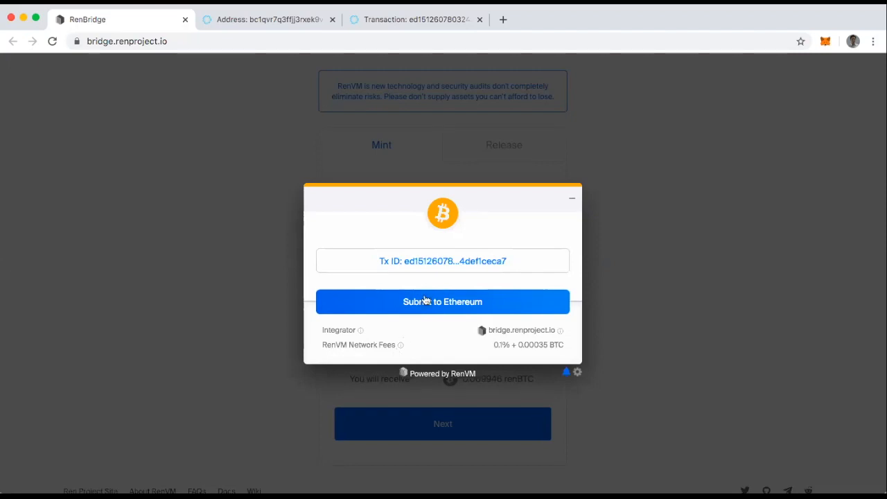
mouse_move(421, 305)
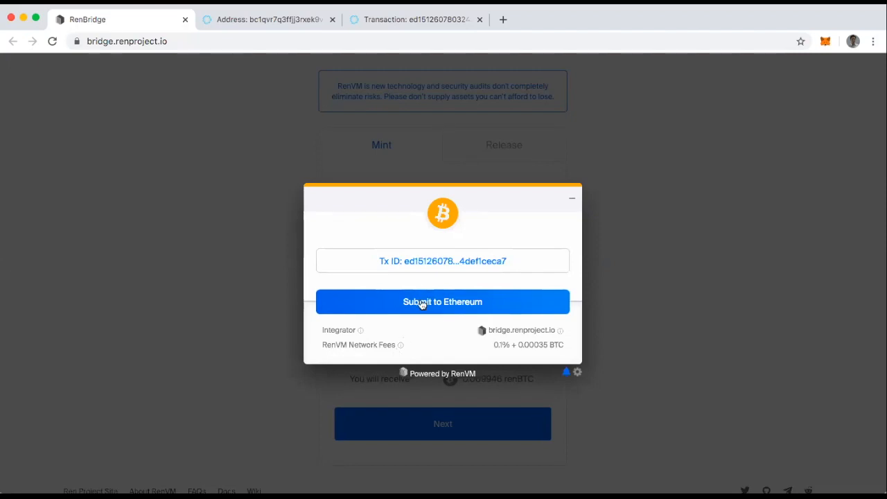
mouse_move(435, 308)
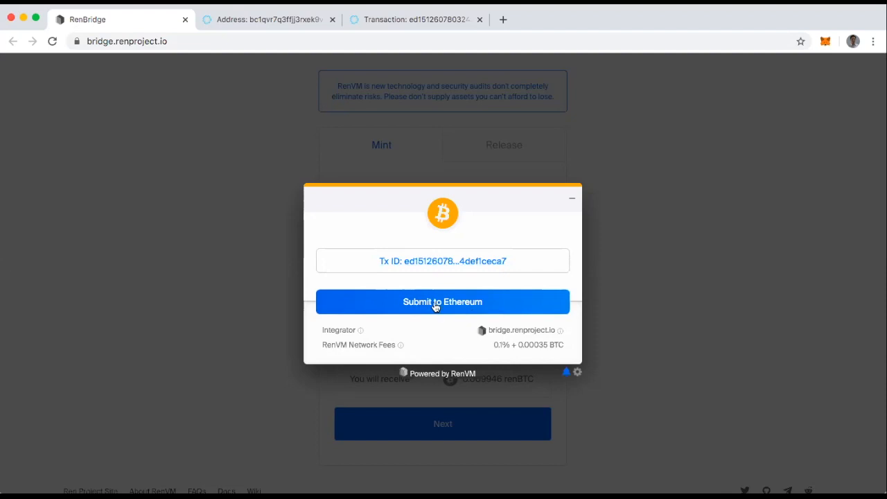
- Submit the BTC deposit to Ethereum, bringing up the 0.007797 ETH gas confirmation
left_click(442, 302)
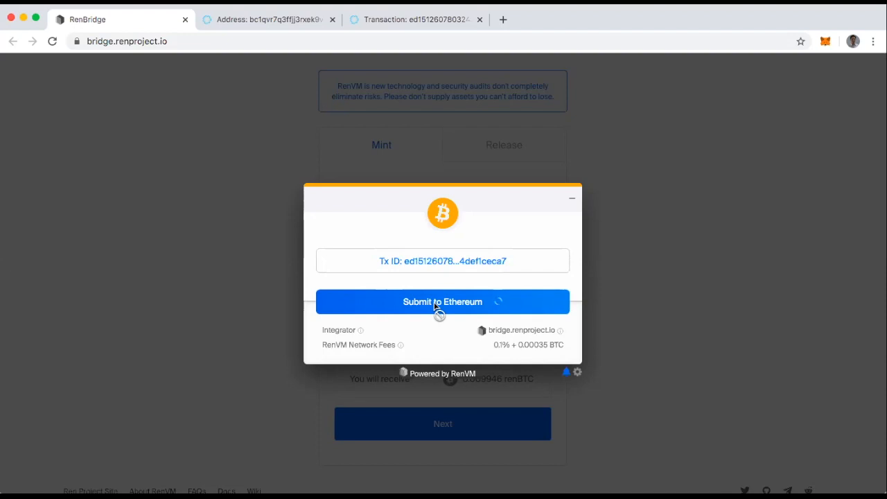
left_click(438, 302)
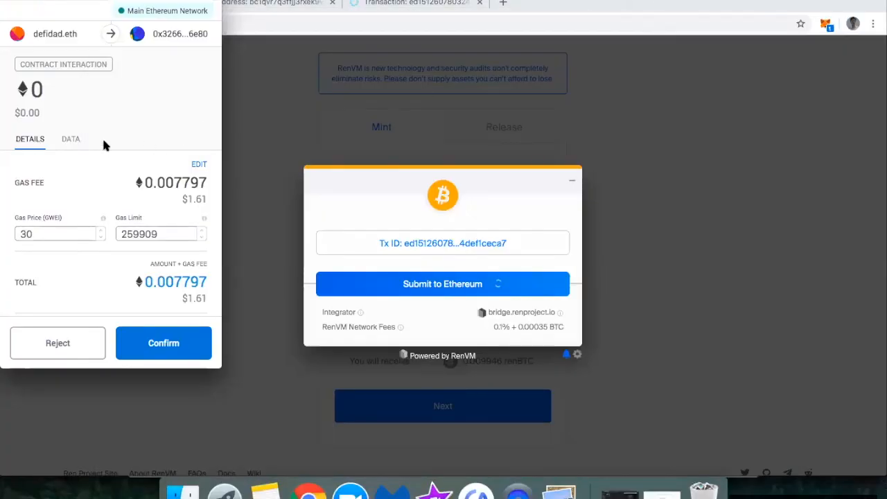
mouse_move(108, 114)
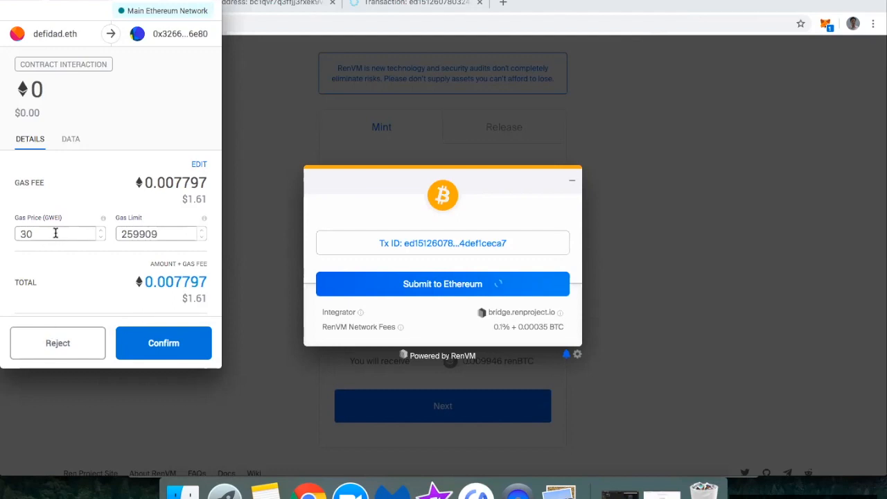
- Lower the MetaMask gas price to 29 Gwei (0.007537 ETH) and confirm the contract interaction
type("29")
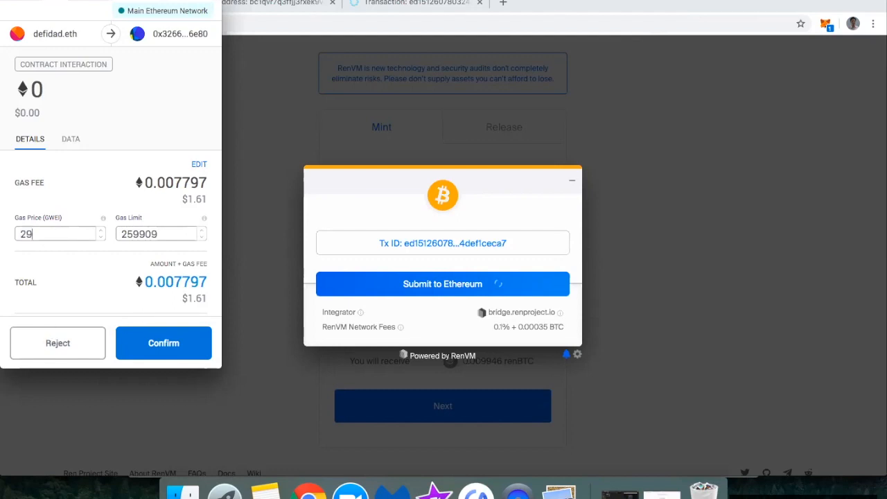
left_click(163, 343)
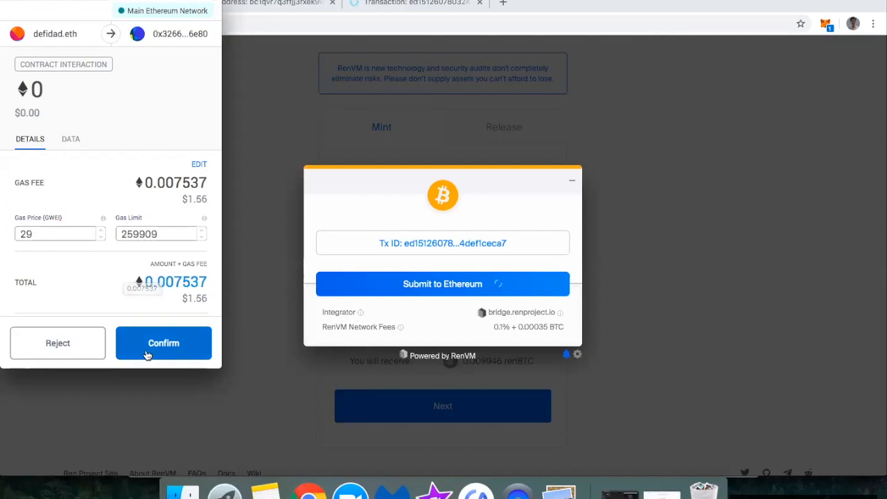
left_click(164, 344)
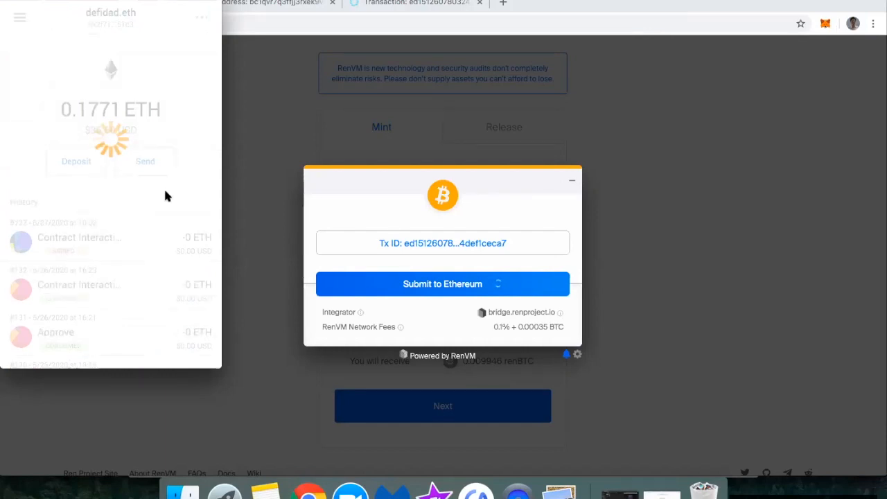
left_click(442, 283)
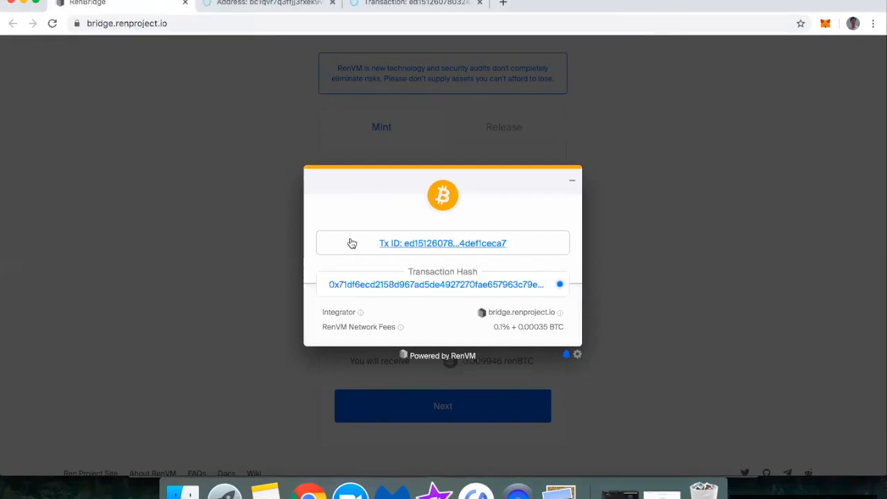
mouse_move(466, 272)
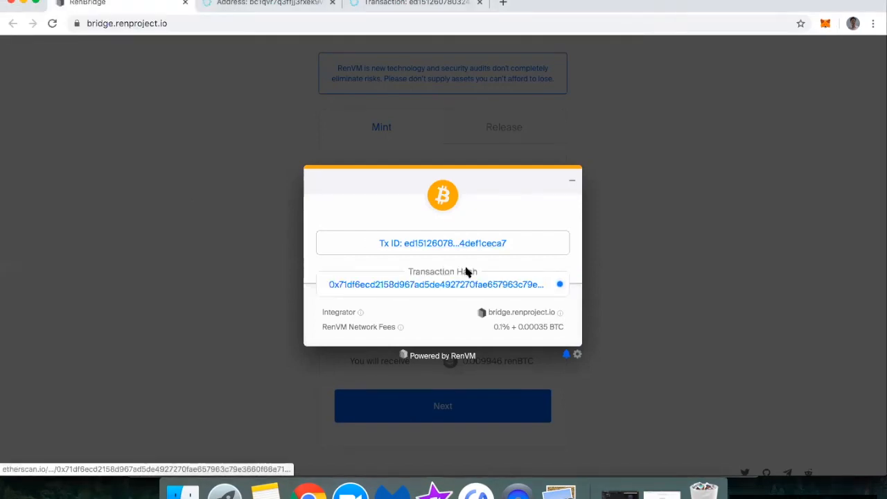
- View the Ethereum transaction hash on Etherscan, shown as Pending
left_click(442, 284)
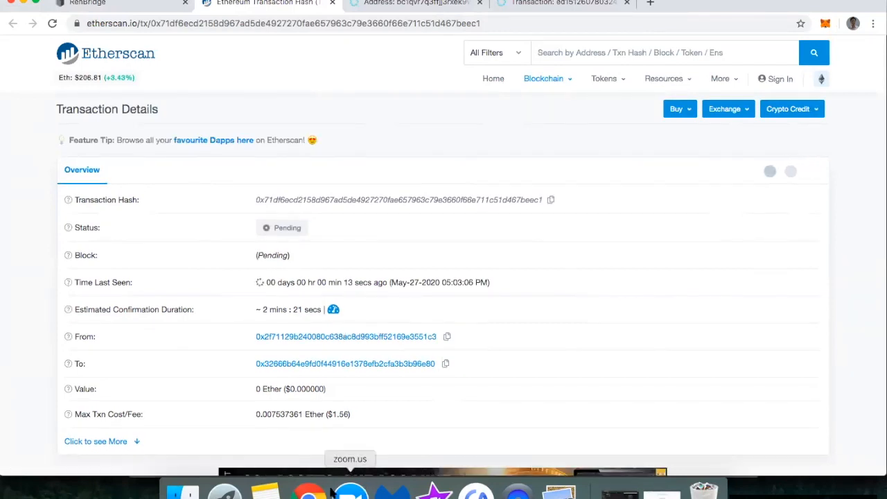
- Check RenBridge's Deposit received status, then Etherscan's Success with 0.00994585 renBTC transferred
left_click(104, 10)
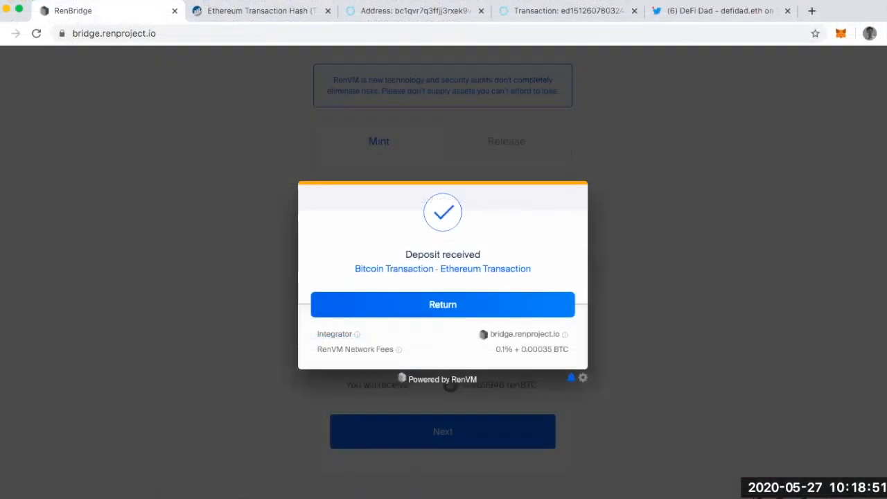
mouse_move(358, 466)
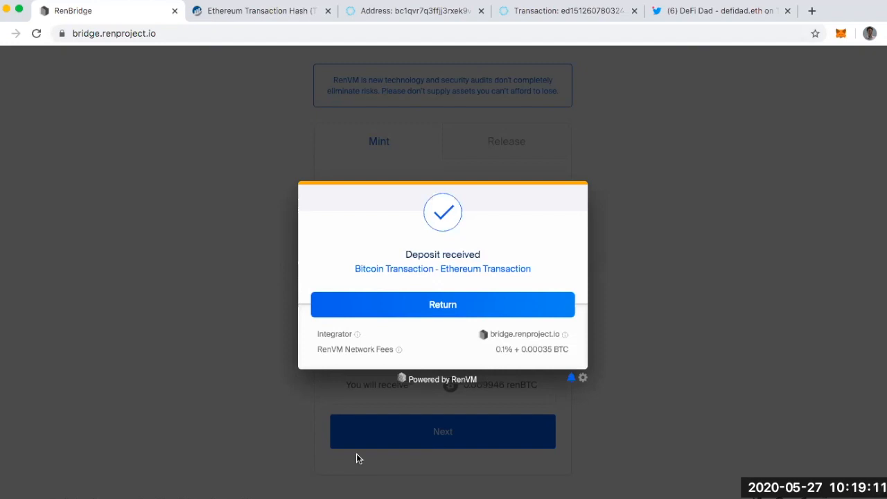
mouse_move(408, 304)
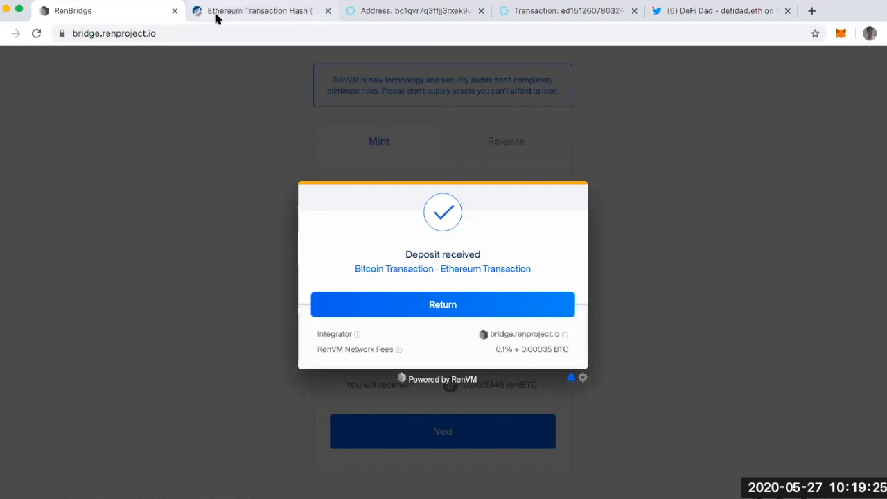
left_click(266, 11)
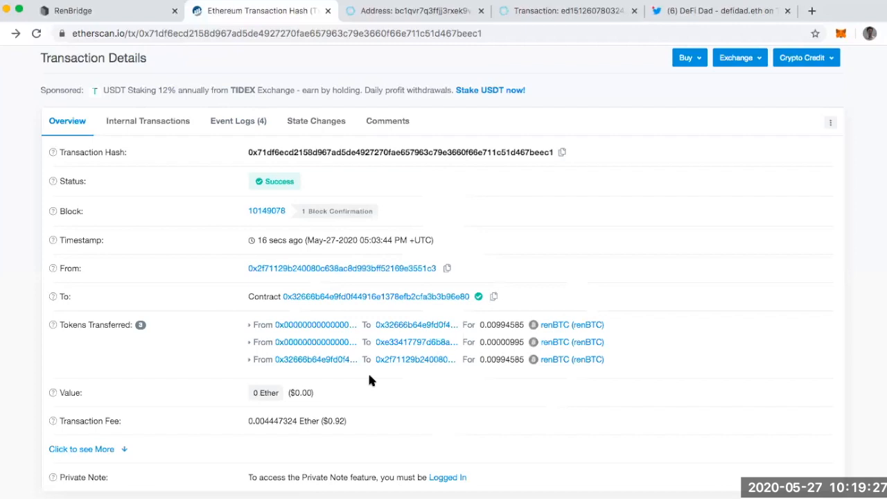
mouse_move(569, 348)
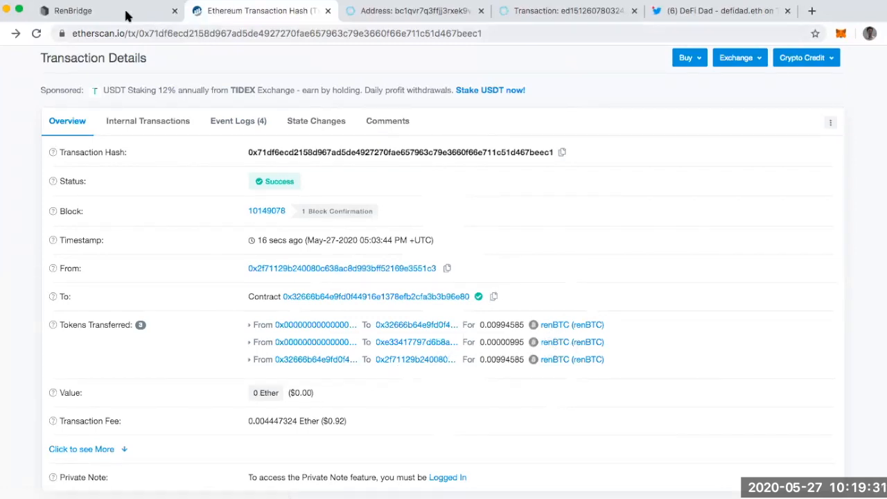
- Return to RenBridge's Deposit received confirmation
left_click(90, 11)
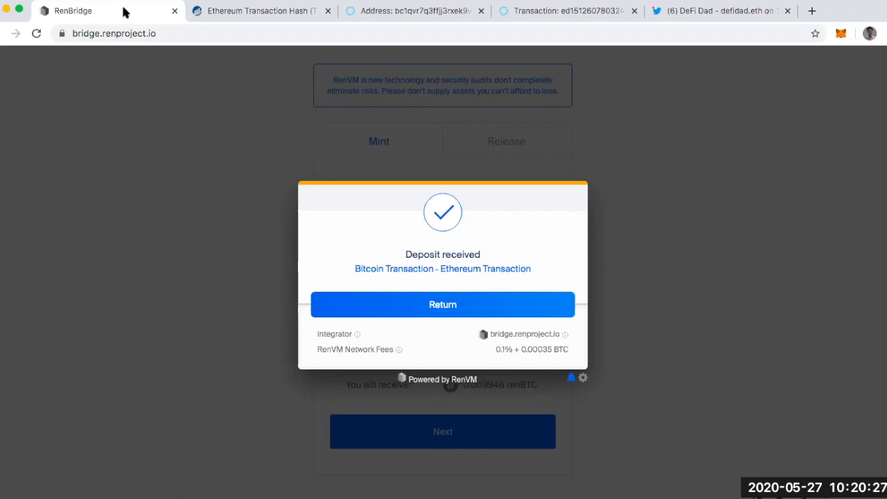
mouse_move(204, 311)
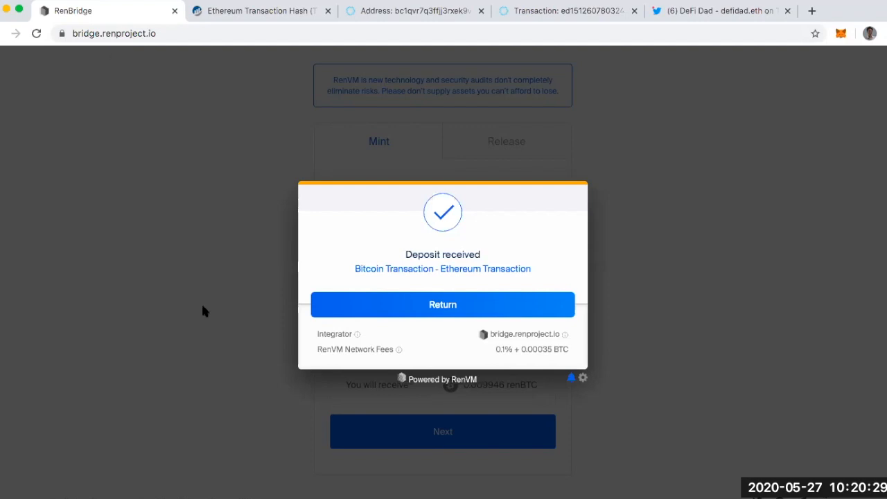